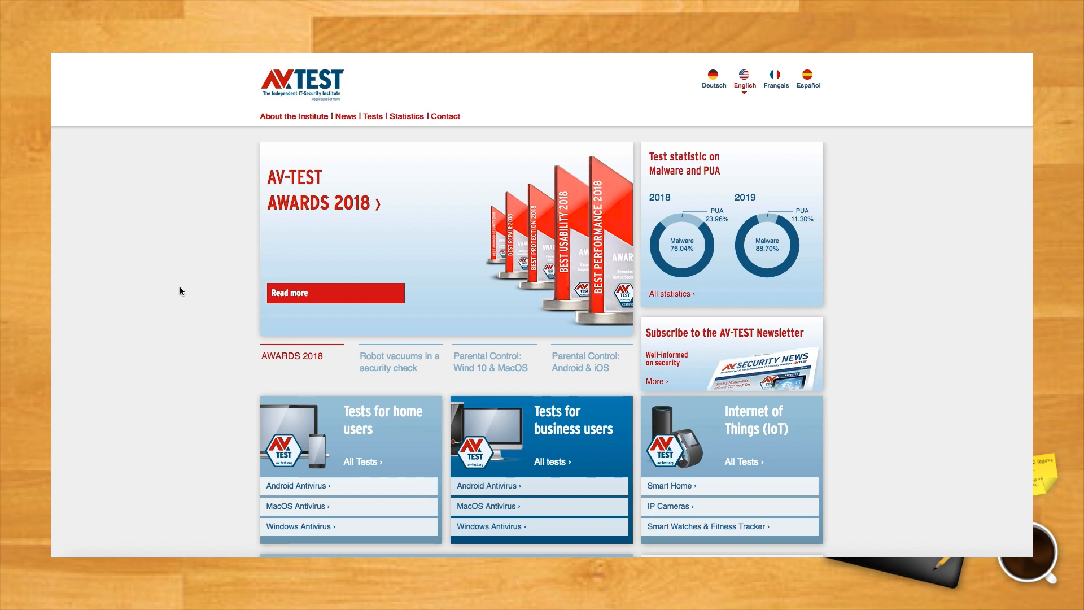
- Open AV-TEST's Windows antivirus results and scroll the December 2018 table to Windows Defender
{"action": "scroll", "scroll_direction": "down", "scroll_amount": 3}
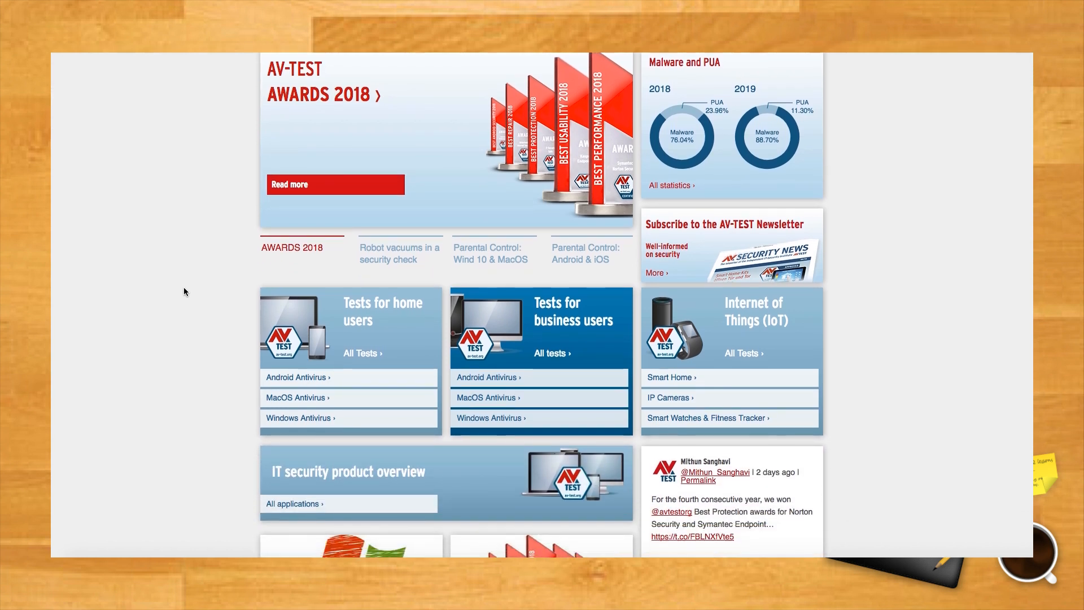
{"action": "scroll", "scroll_direction": "down", "scroll_amount": 3}
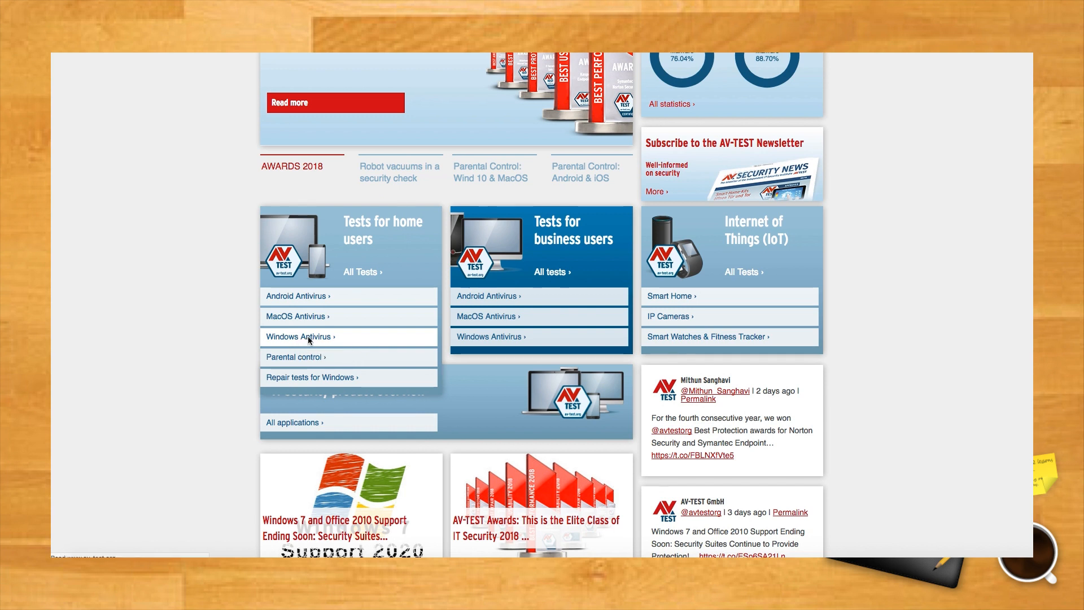
{"action": "left_click", "coordinate": [299, 336]}
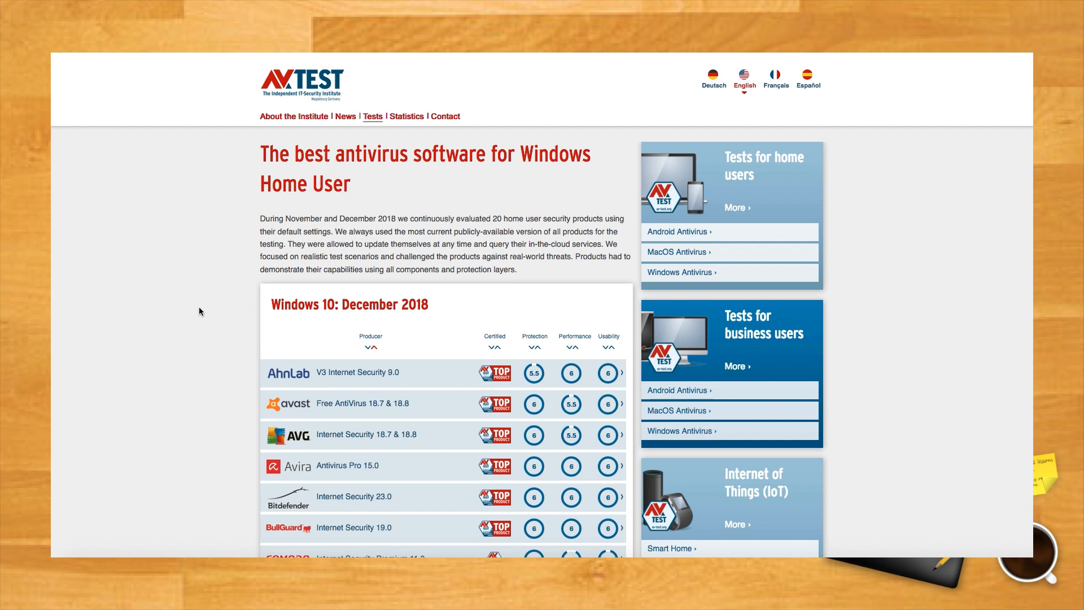
{"action": "scroll", "scroll_direction": "down", "scroll_amount": 3}
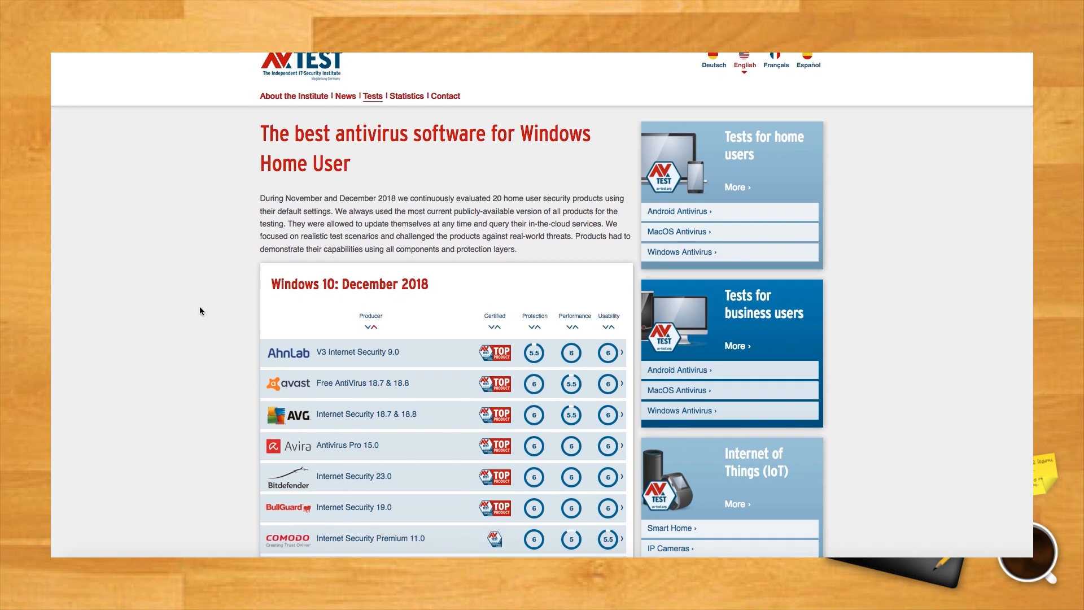
{"action": "scroll", "scroll_direction": "down", "scroll_amount": 3}
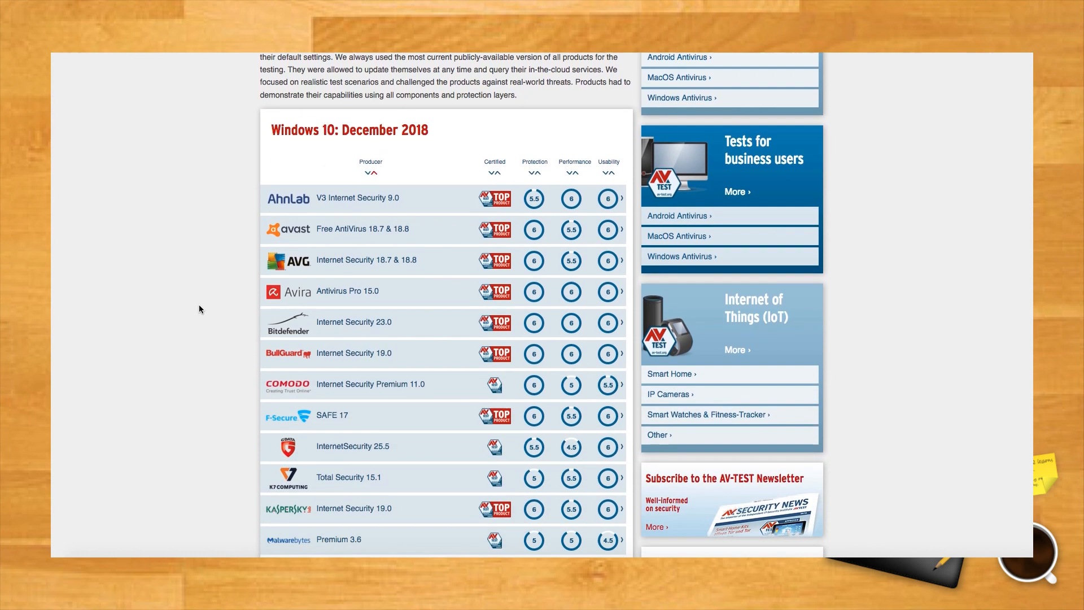
{"action": "scroll", "scroll_direction": "down", "scroll_amount": 3}
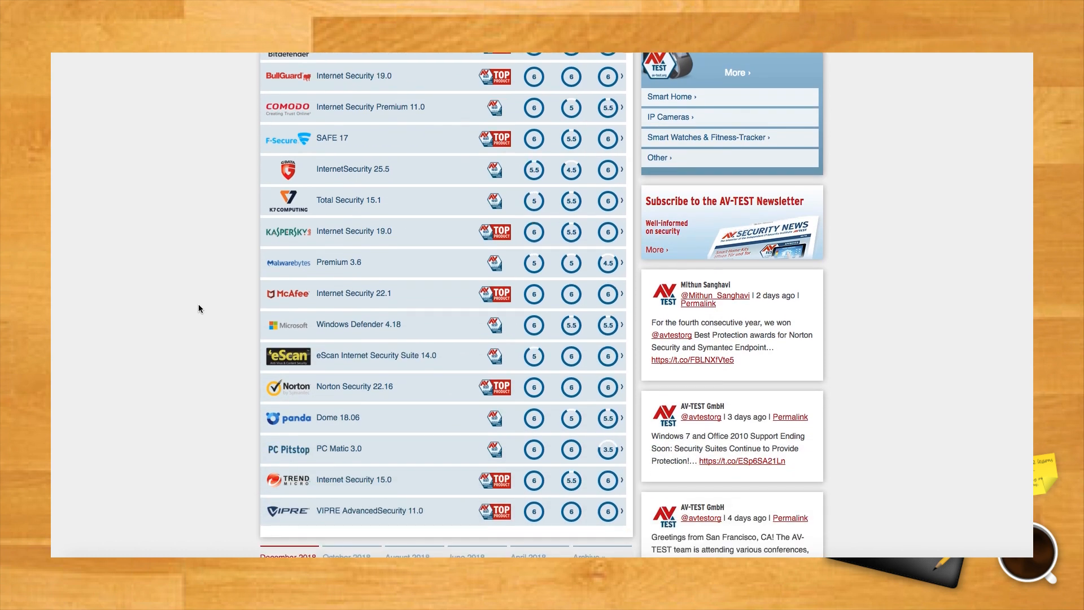
{"action": "scroll", "scroll_direction": "down", "scroll_amount": 3}
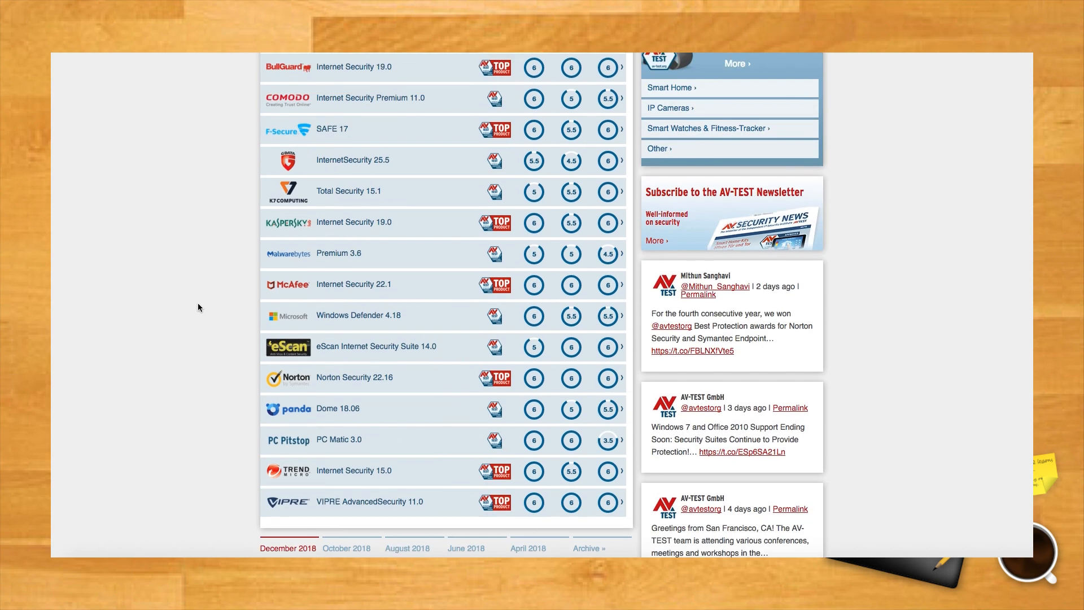
{"action": "scroll", "scroll_direction": "up", "scroll_amount": 3}
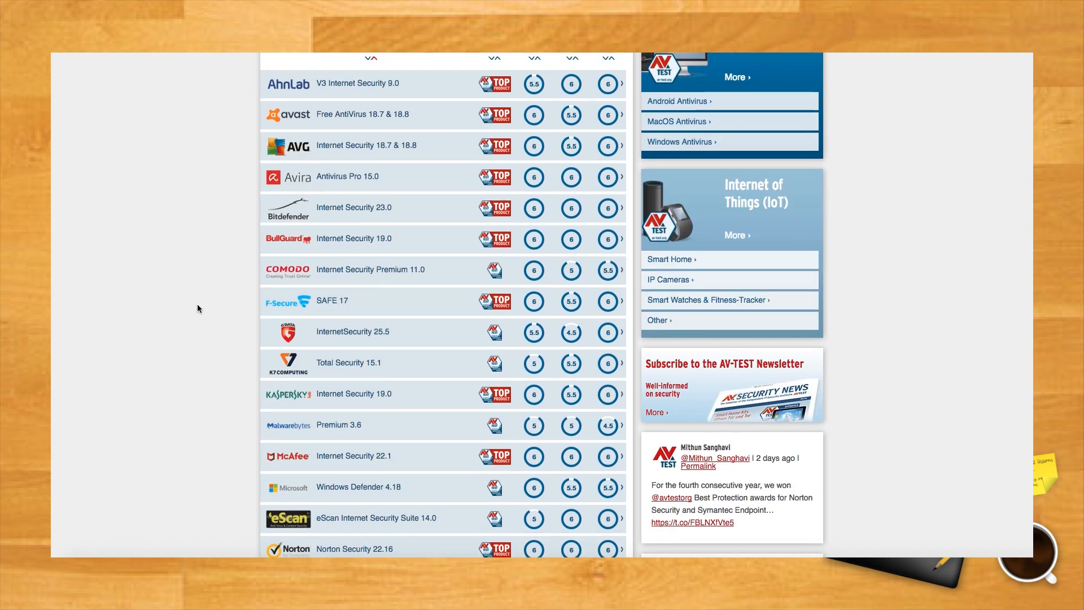
{"action": "scroll", "scroll_direction": "down", "scroll_amount": 3}
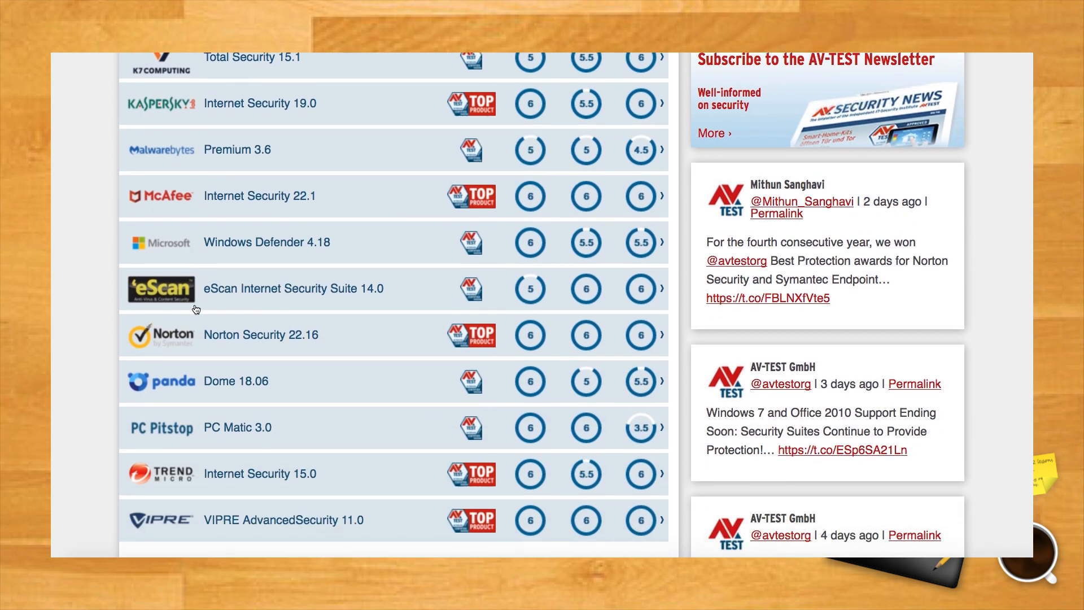
{"action": "mouse_move", "coordinate": [255, 244]}
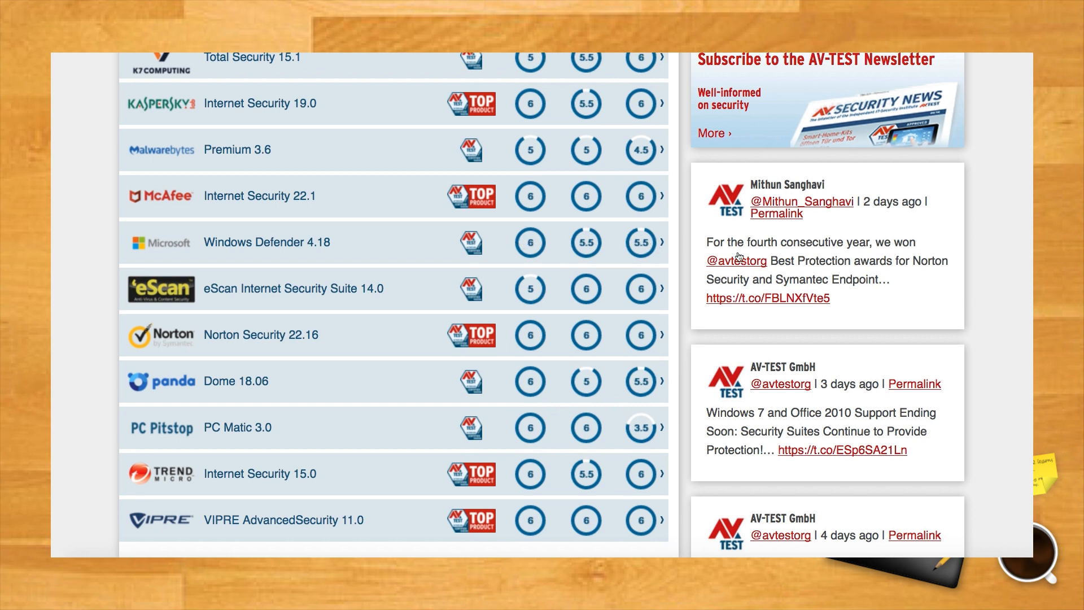
{"action": "mouse_move", "coordinate": [739, 256]}
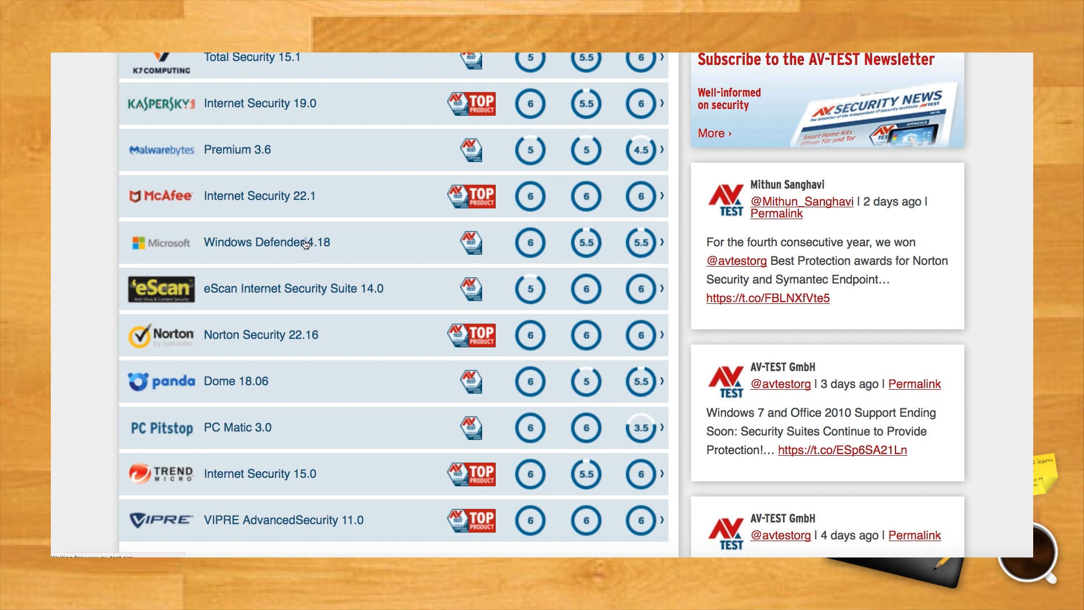
- Open Windows Defender 4.18's detail report and scroll to its 6.0/6.0 Protection score
{"action": "left_click", "coordinate": [266, 243]}
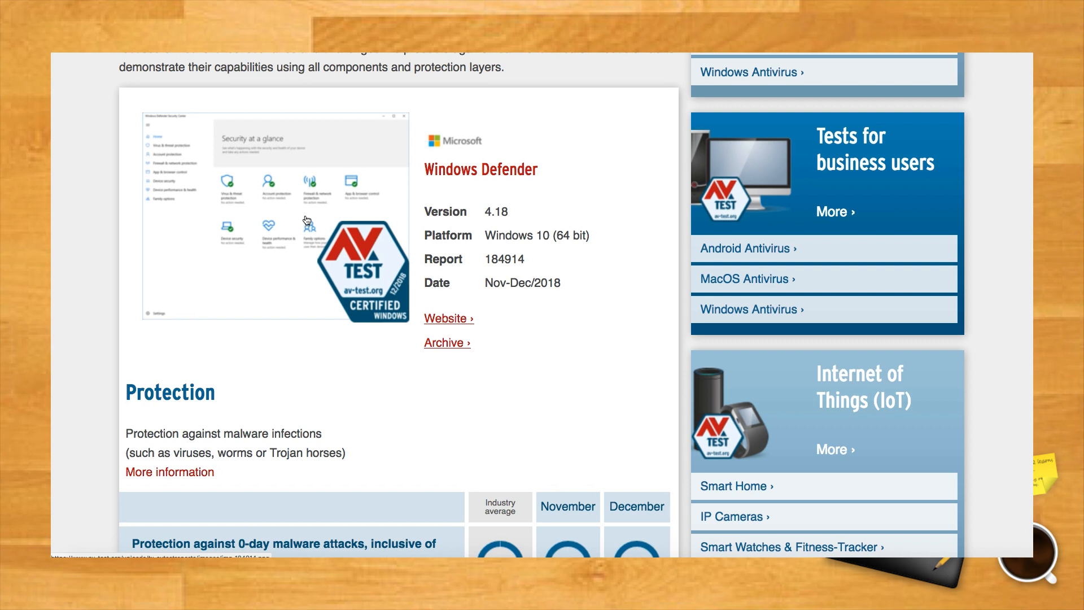
{"action": "scroll", "scroll_direction": "down", "scroll_amount": 3}
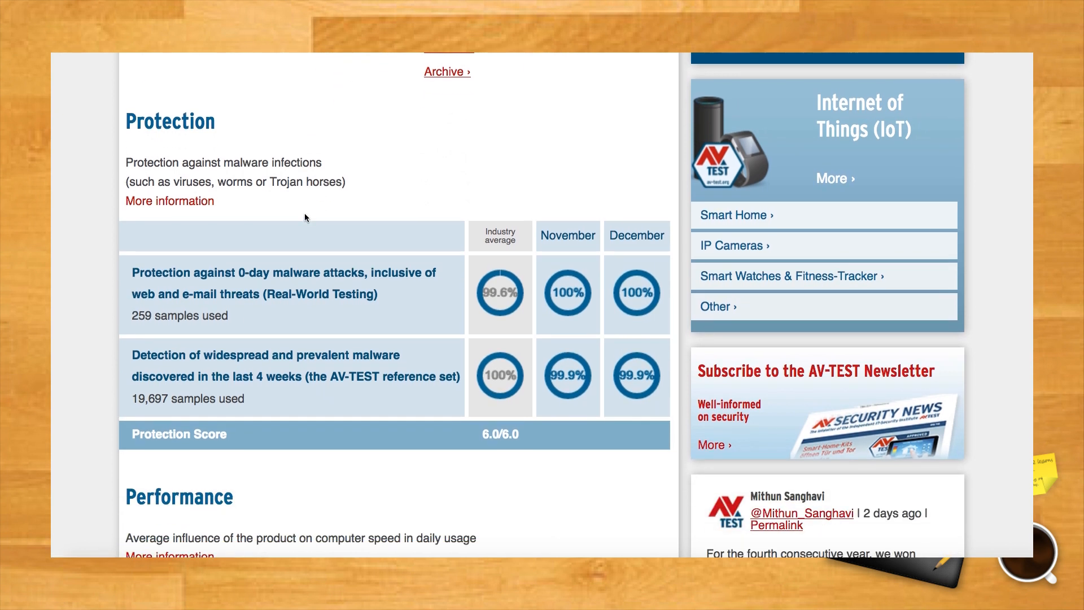
{"action": "scroll", "scroll_direction": "down", "scroll_amount": 3}
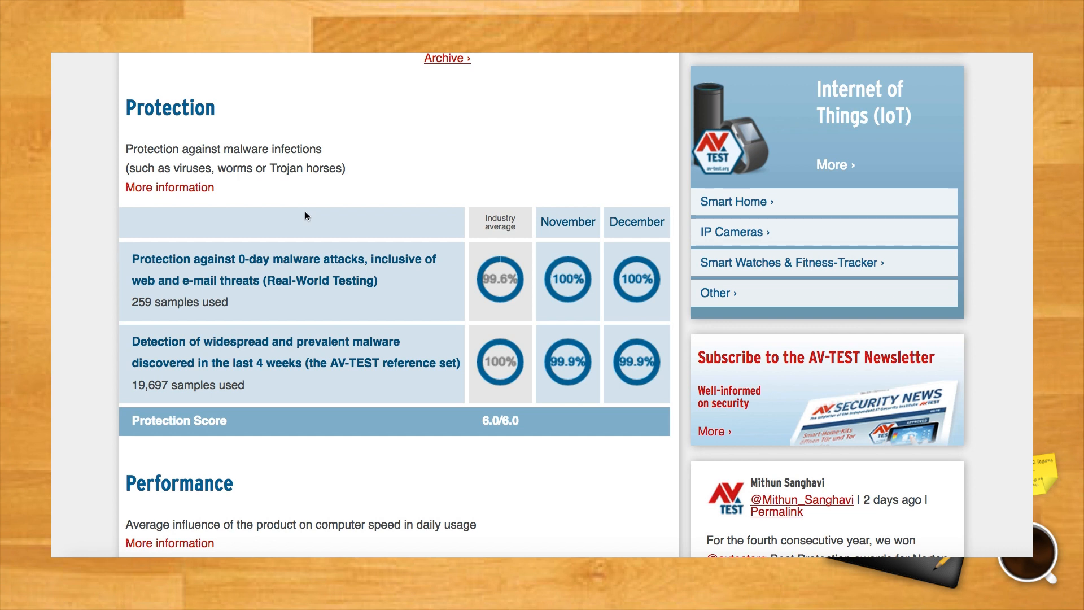
{"action": "scroll", "scroll_direction": "down", "scroll_amount": 3}
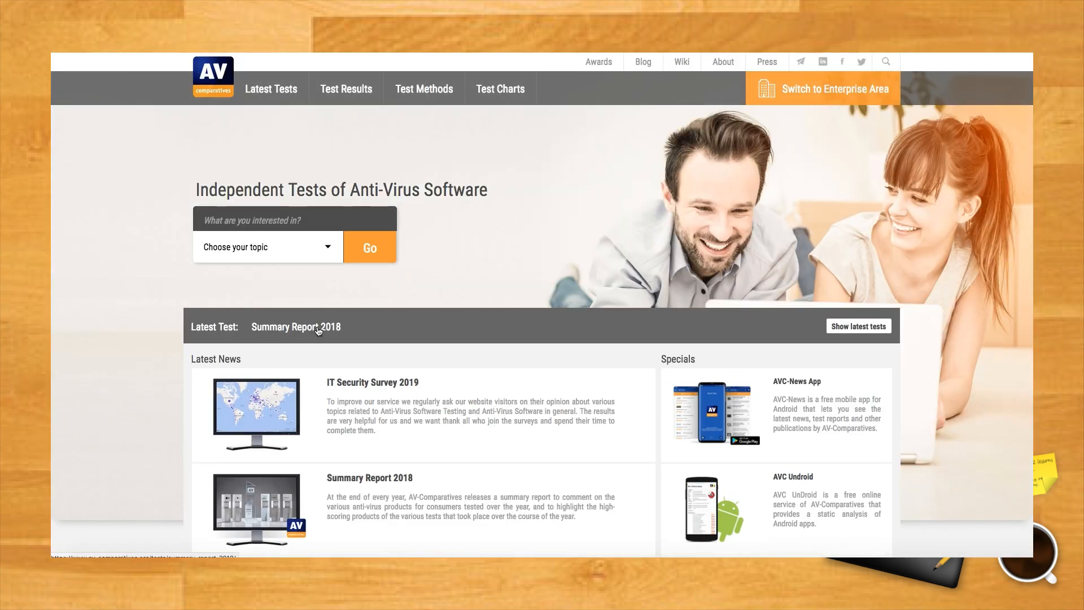
{"action": "mouse_move", "coordinate": [312, 292]}
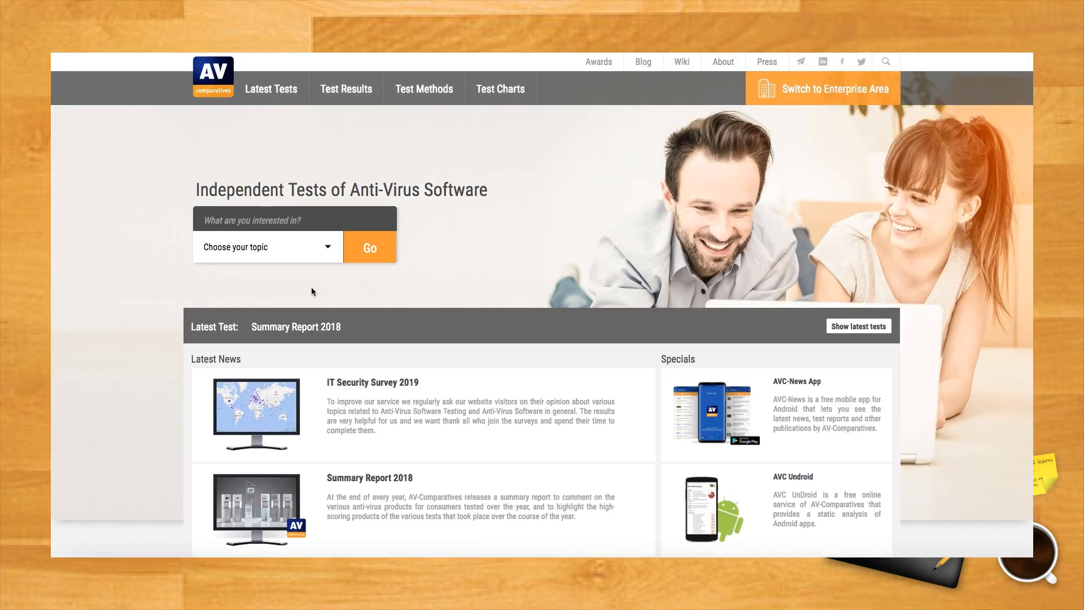
- Choose Test Results from the AV-Comparatives homepage topic menu
{"action": "left_click", "coordinate": [266, 247]}
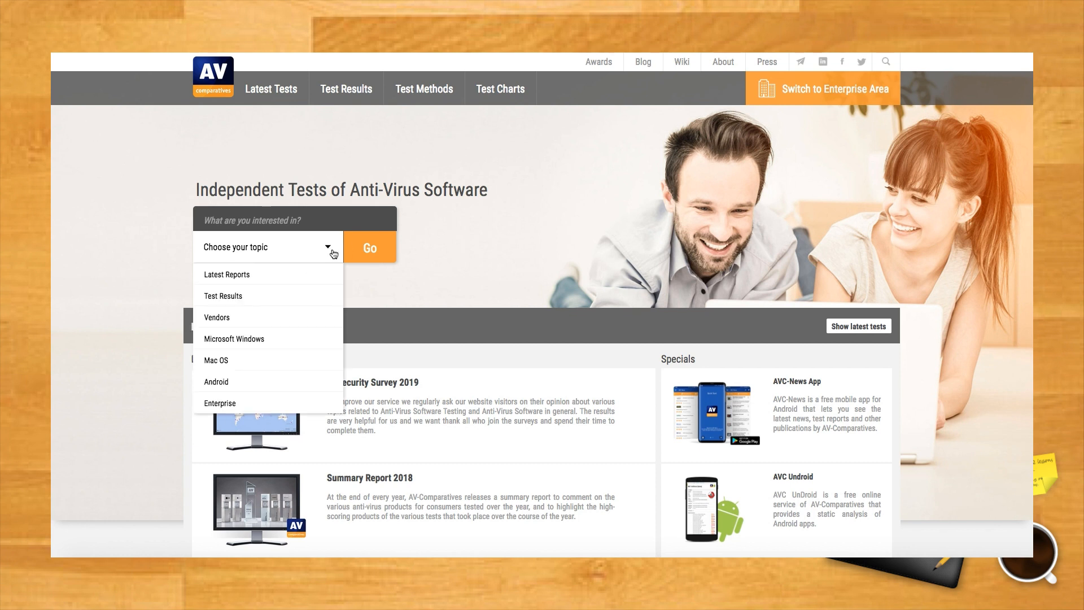
{"action": "left_click", "coordinate": [224, 296]}
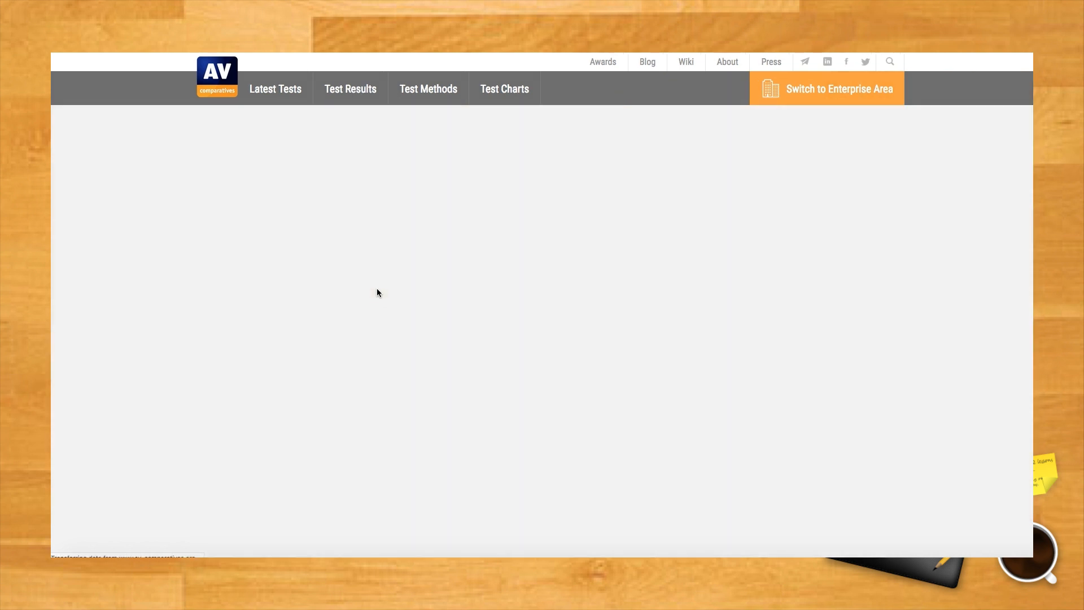
- Filter the consumer test results to the Microsoft Windows platform and scroll the list
{"action": "left_click", "coordinate": [350, 89]}
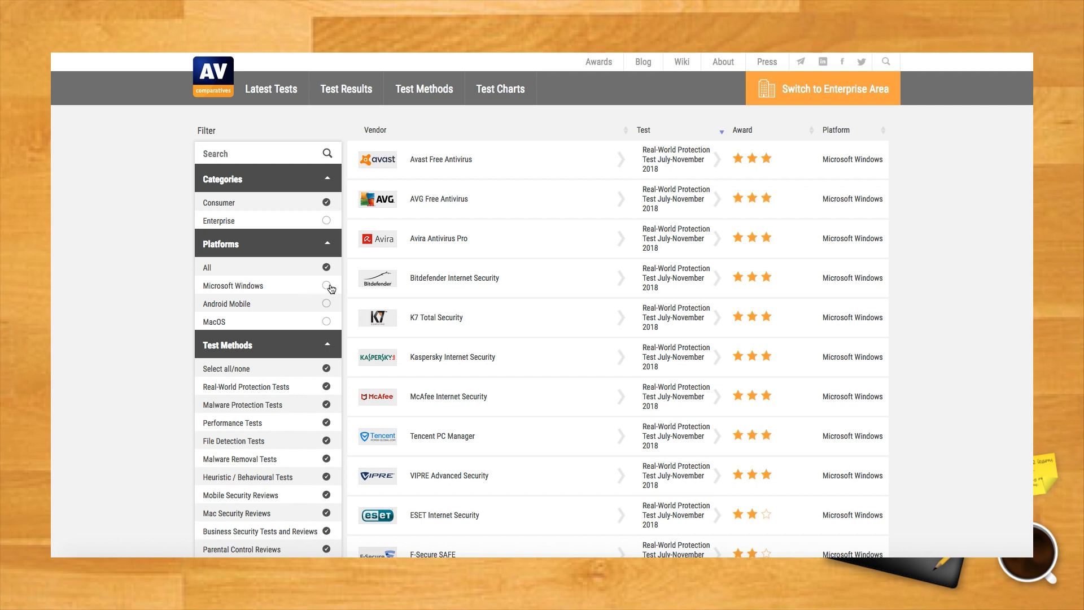
{"action": "left_click", "coordinate": [326, 286]}
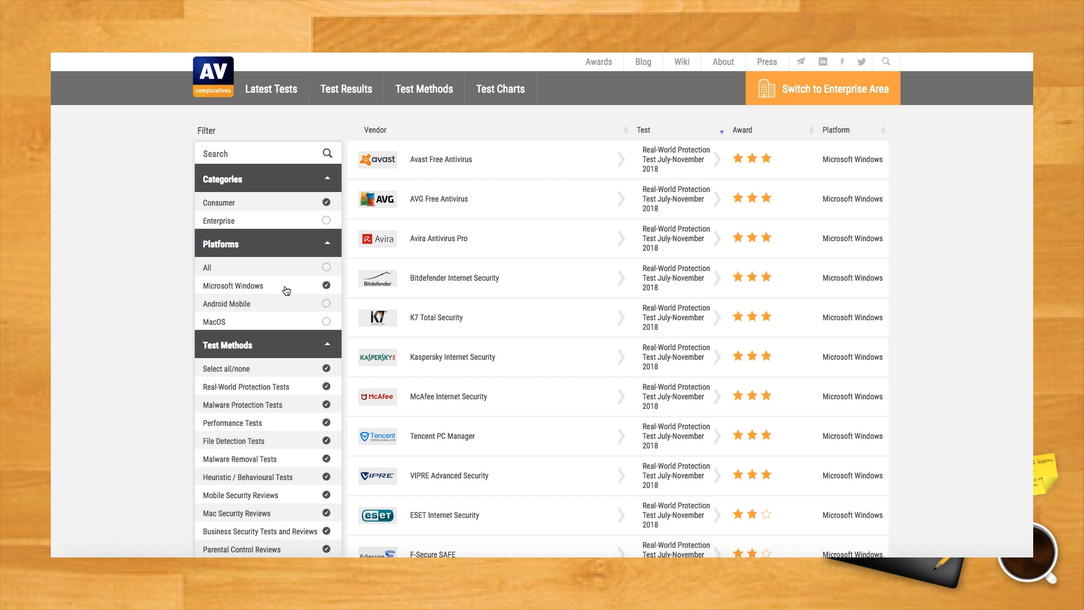
{"action": "mouse_move", "coordinate": [166, 285]}
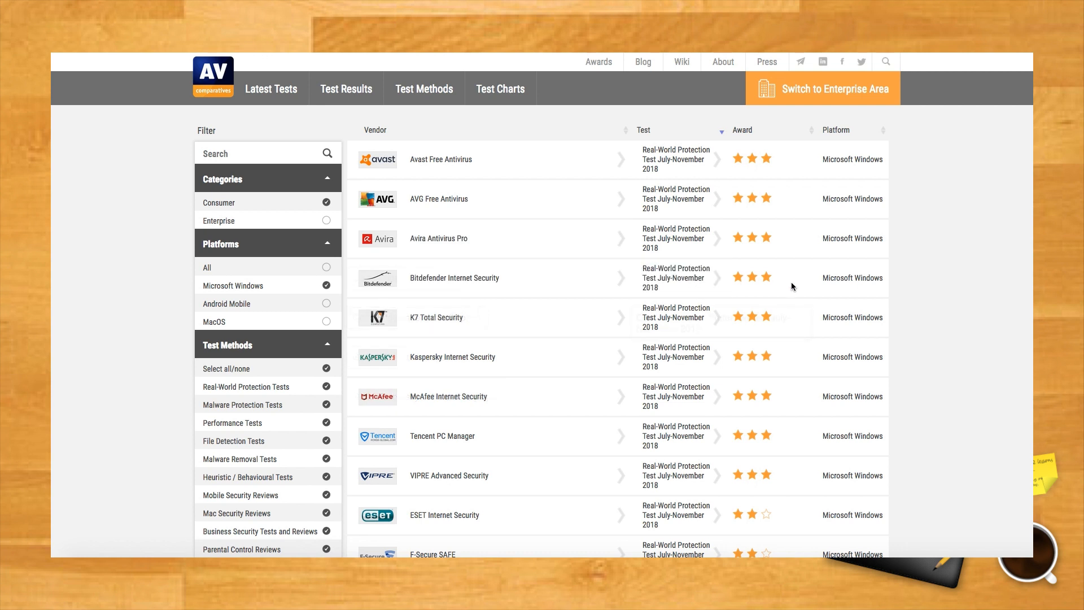
{"action": "scroll", "scroll_direction": "down", "scroll_amount": 3}
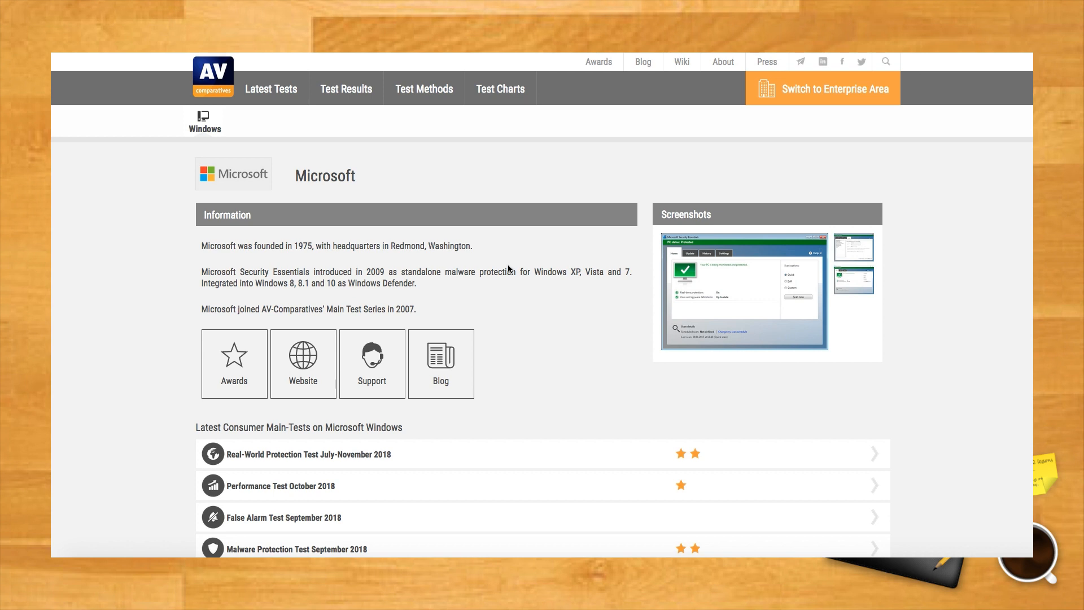
{"action": "mouse_move", "coordinate": [202, 326]}
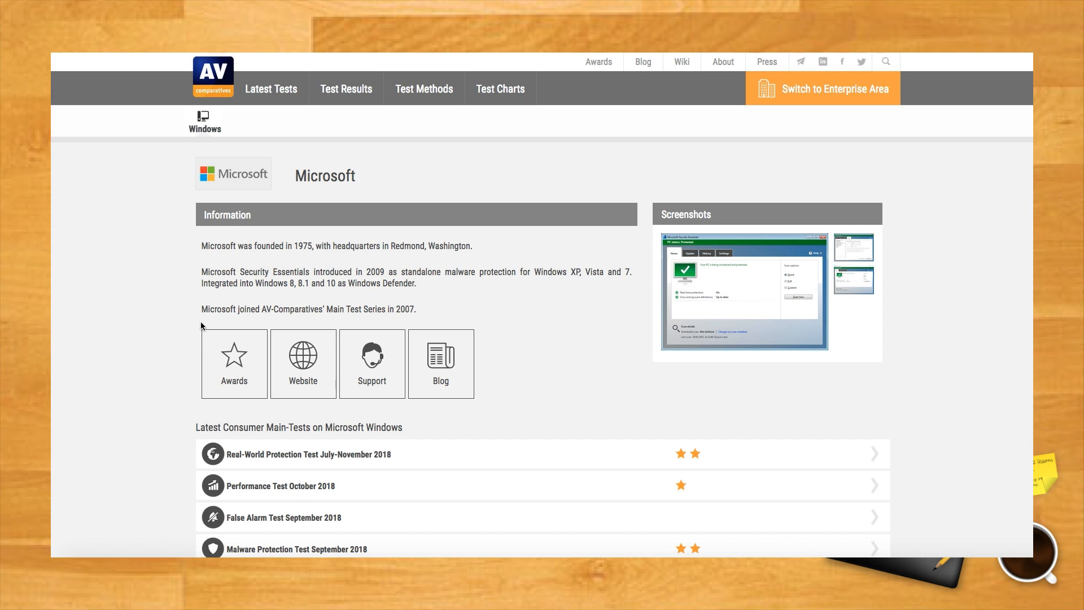
- Scroll Microsoft's vendor page down to the 2017–2018 Real-World Protection progress chart
{"action": "scroll", "scroll_direction": "down", "scroll_amount": 3}
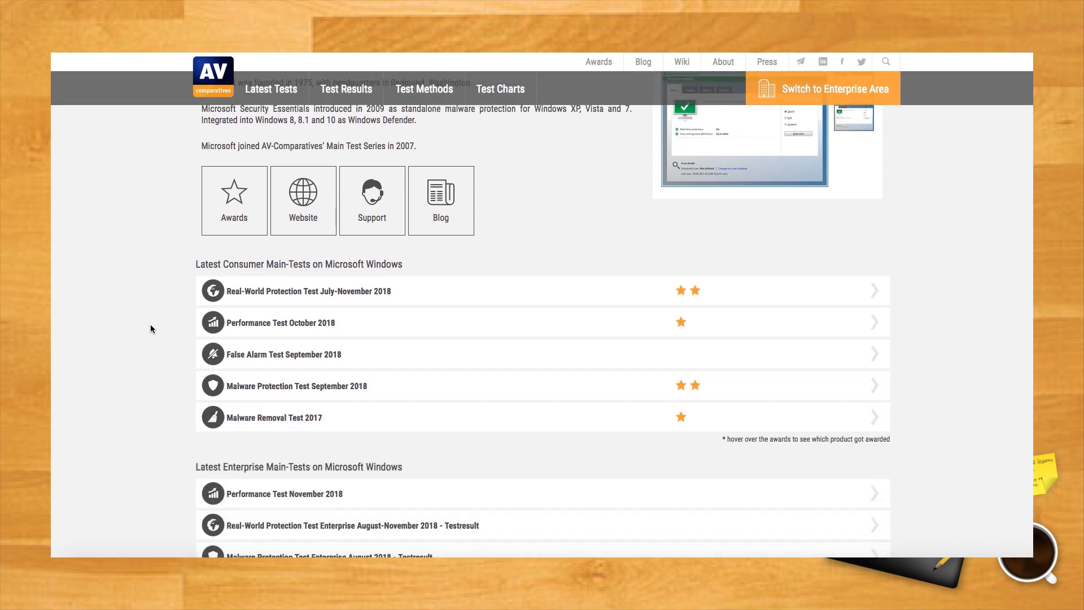
{"action": "scroll", "scroll_direction": "down", "scroll_amount": 3}
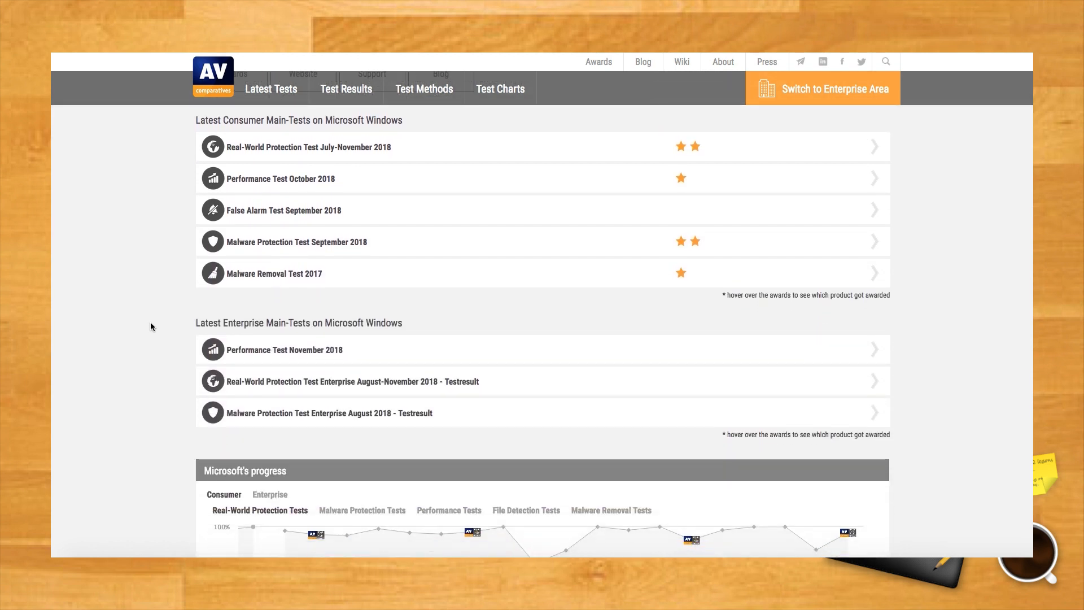
{"action": "scroll", "scroll_direction": "down", "scroll_amount": 3}
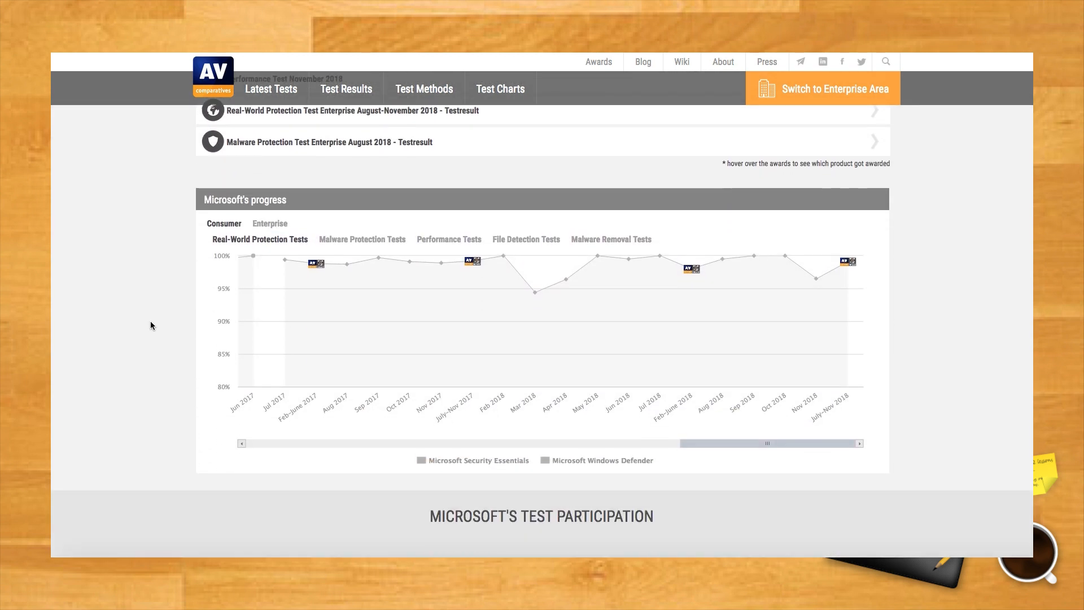